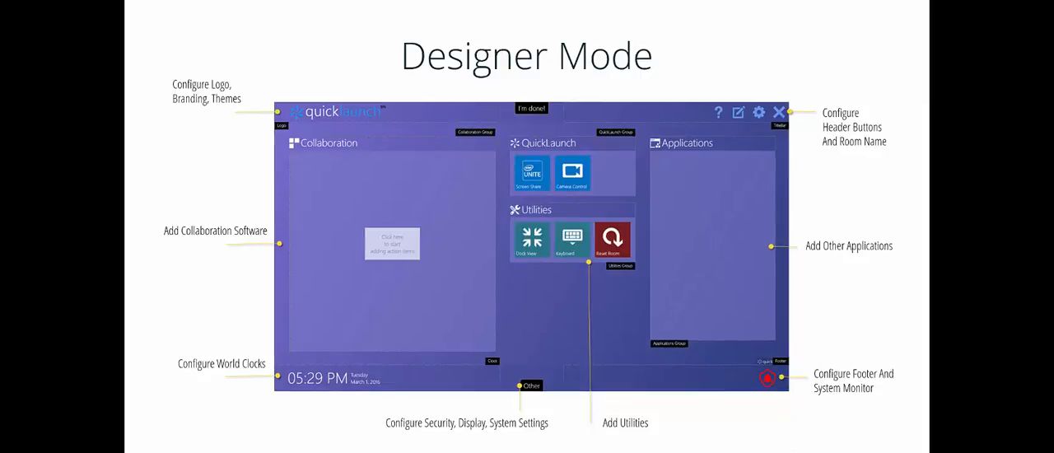
# Bring up the SE Demo Room dashboard with the Reset Room tile highlighted in red
pyautogui.click(530, 109)
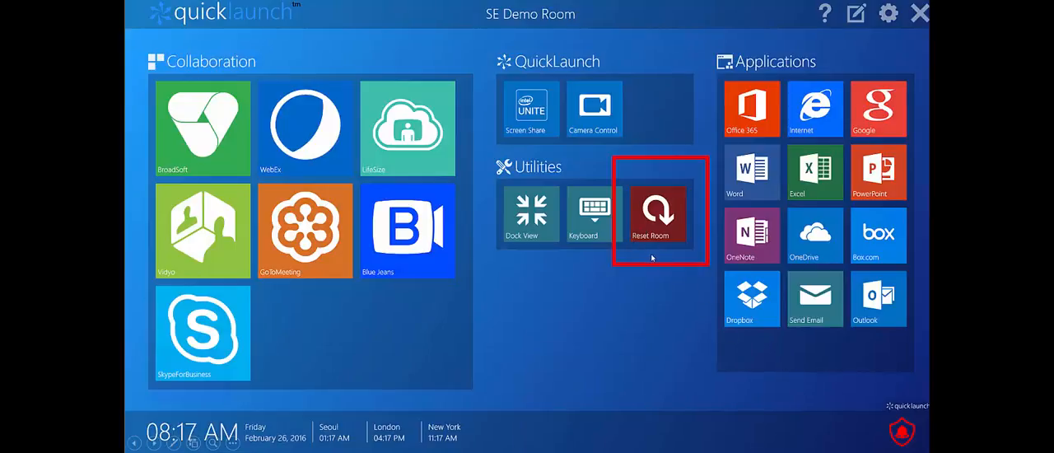
pyautogui.moveTo(629, 234)
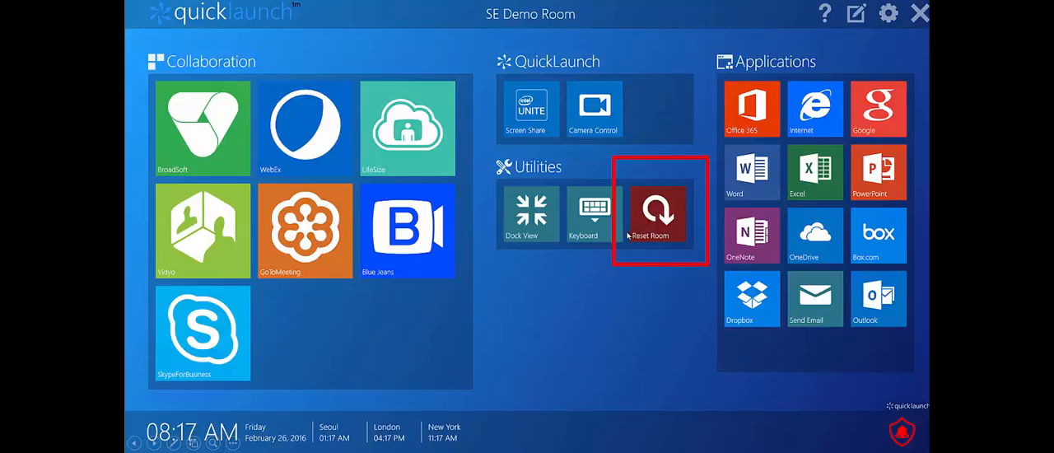